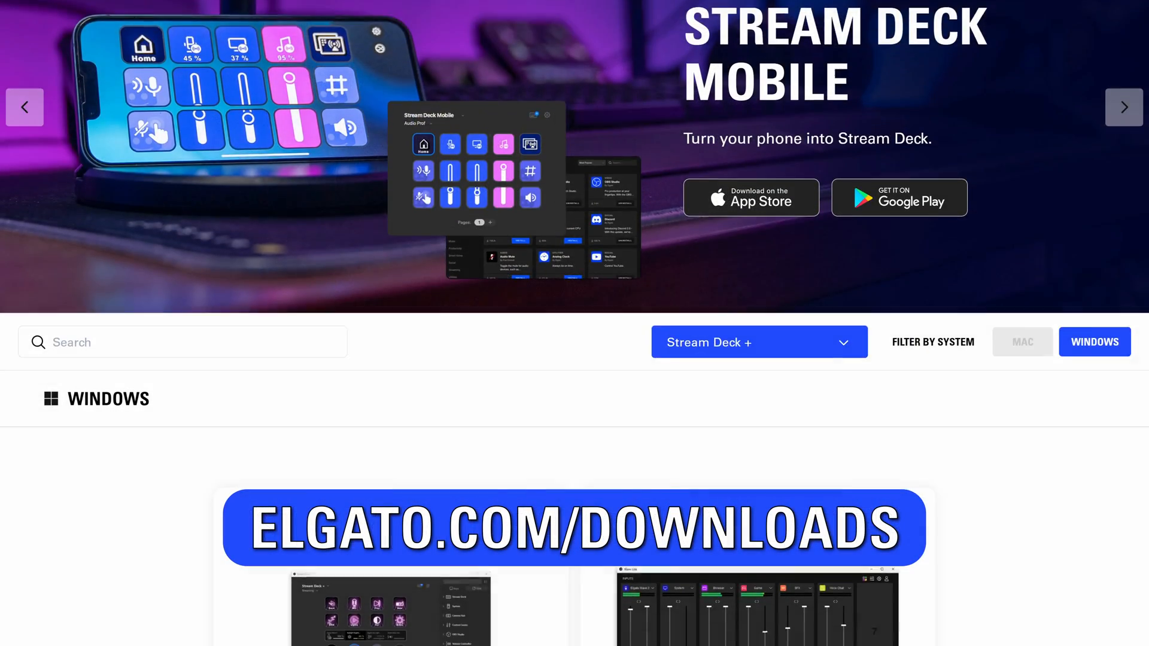
Step: Scroll the Elgato downloads page to the Windows Stream Deck and Wave Link cards
scroll(down, 3)
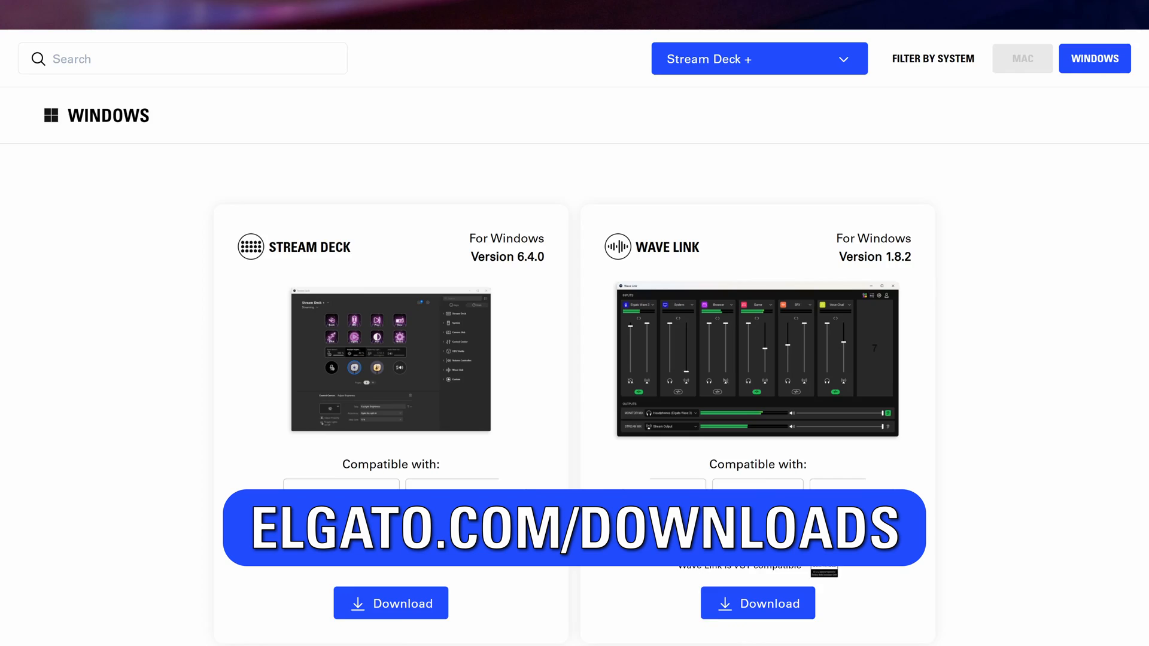
scroll(down, 3)
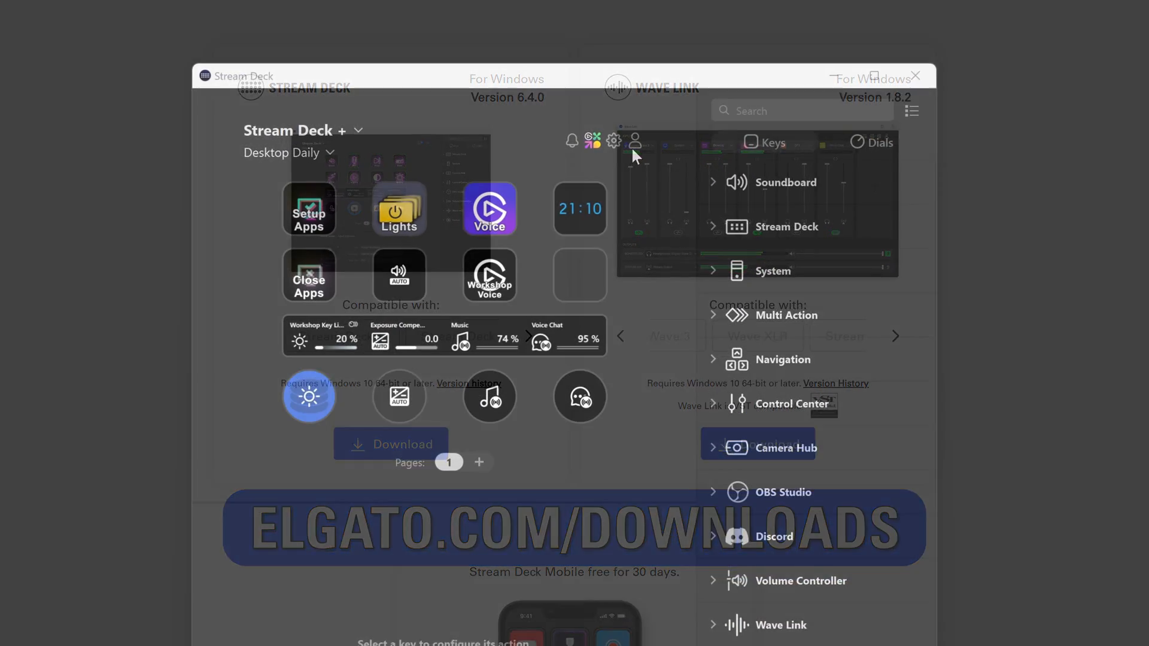
click(636, 141)
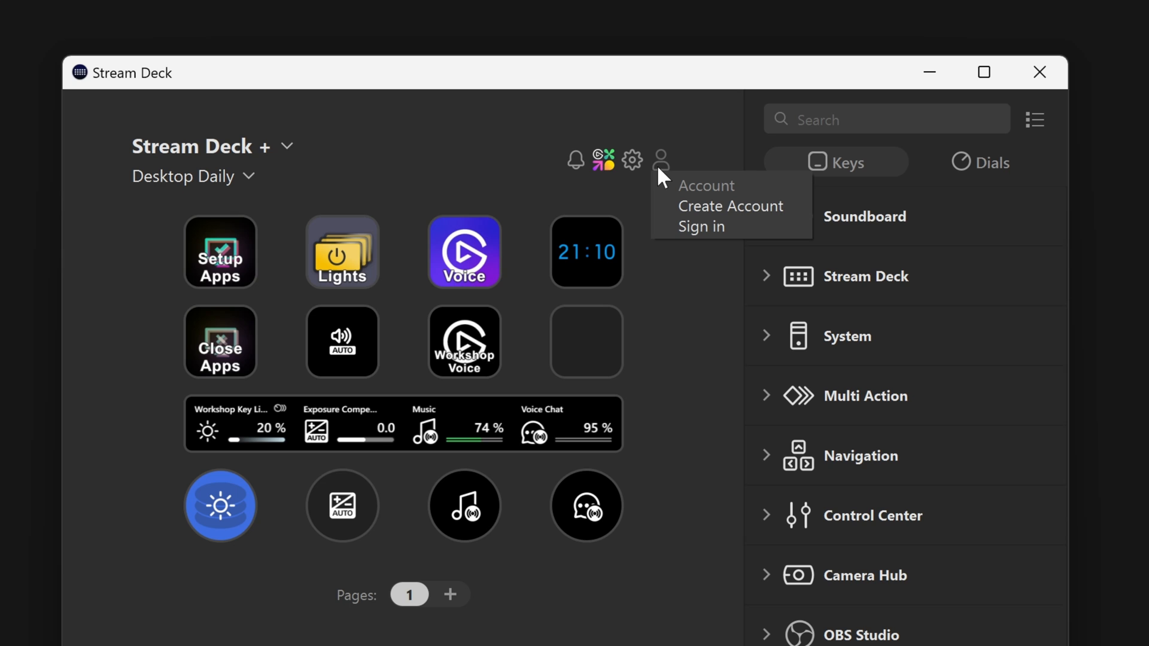
mouse_move(761, 203)
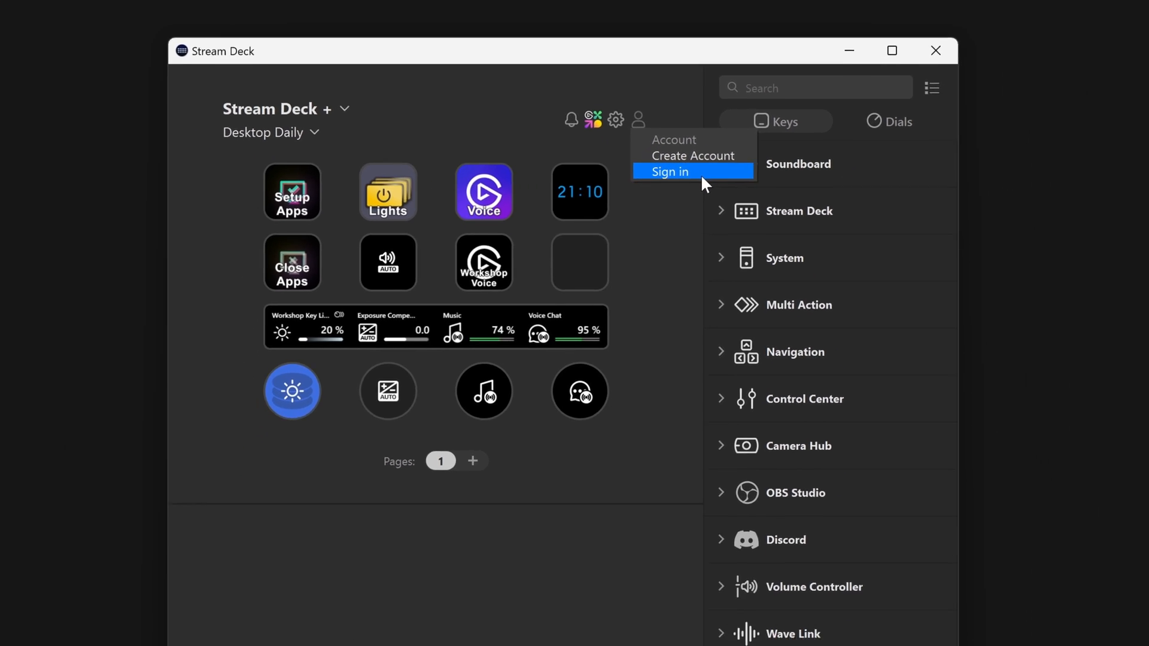
click(668, 172)
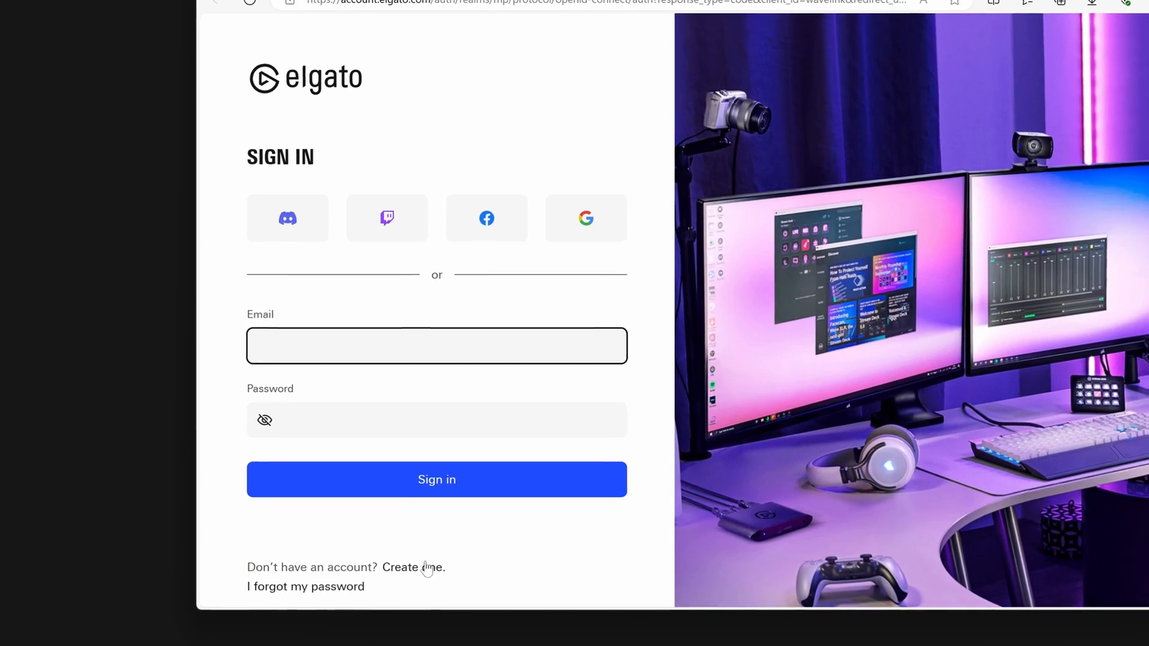
Step: Sign in to the Elgato account, then launch the Elgato Marketplace from Stream Deck's toolbar
click(414, 567)
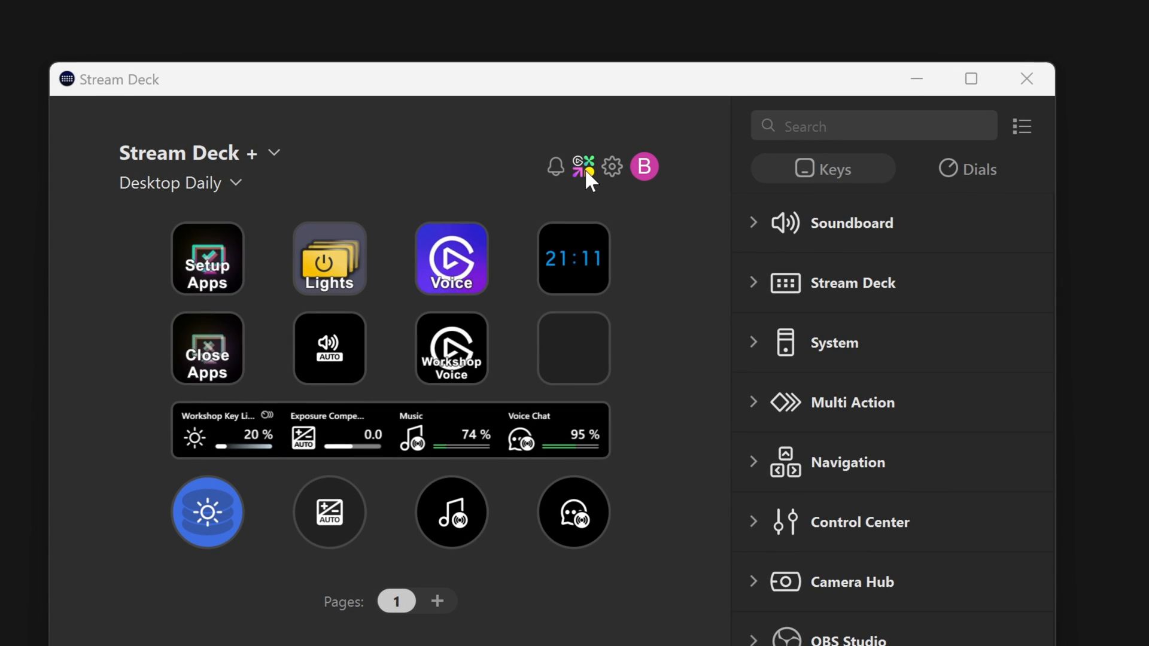
click(584, 166)
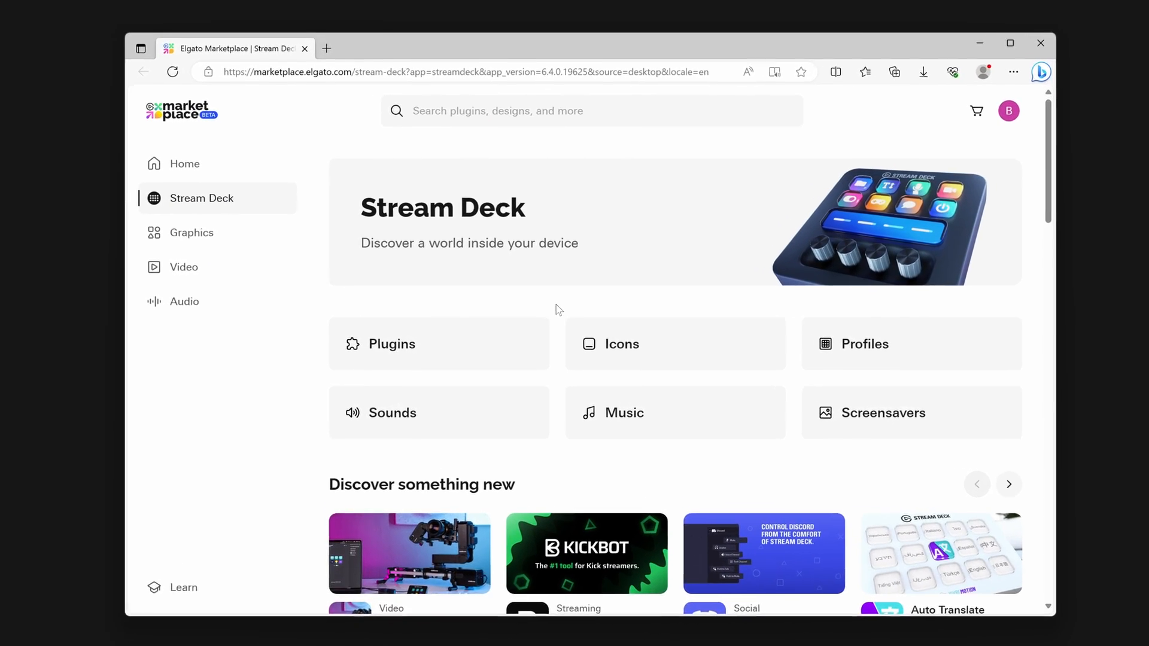
Step: Browse the Plugins catalogue on the Stream Deck marketplace page
click(391, 345)
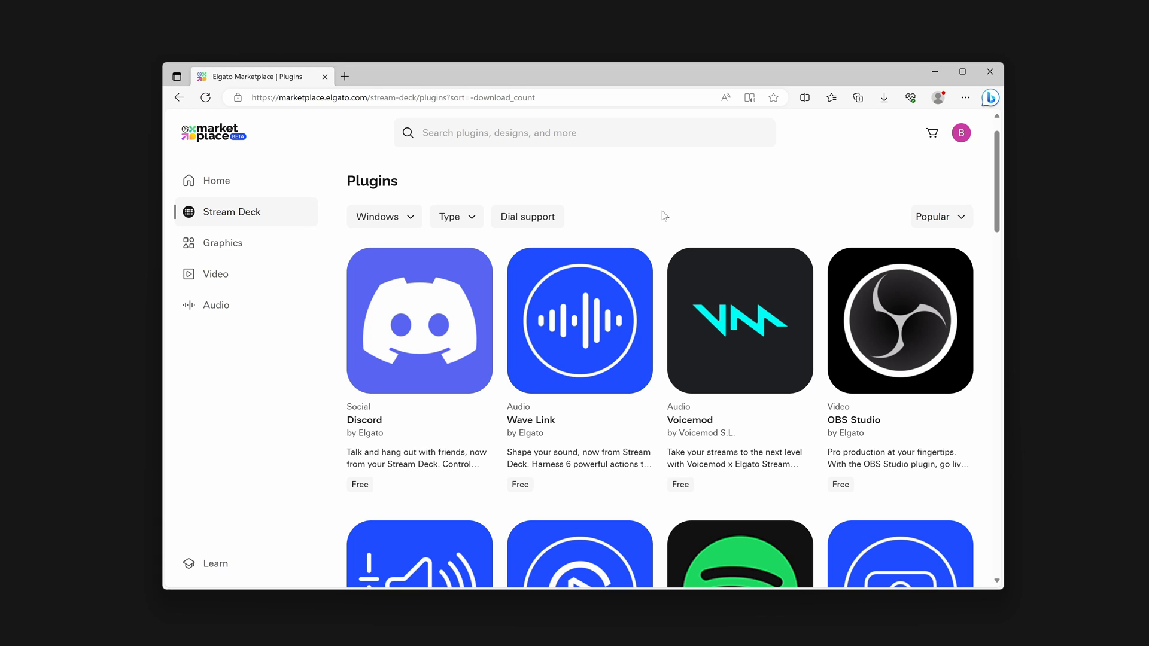
mouse_move(598, 163)
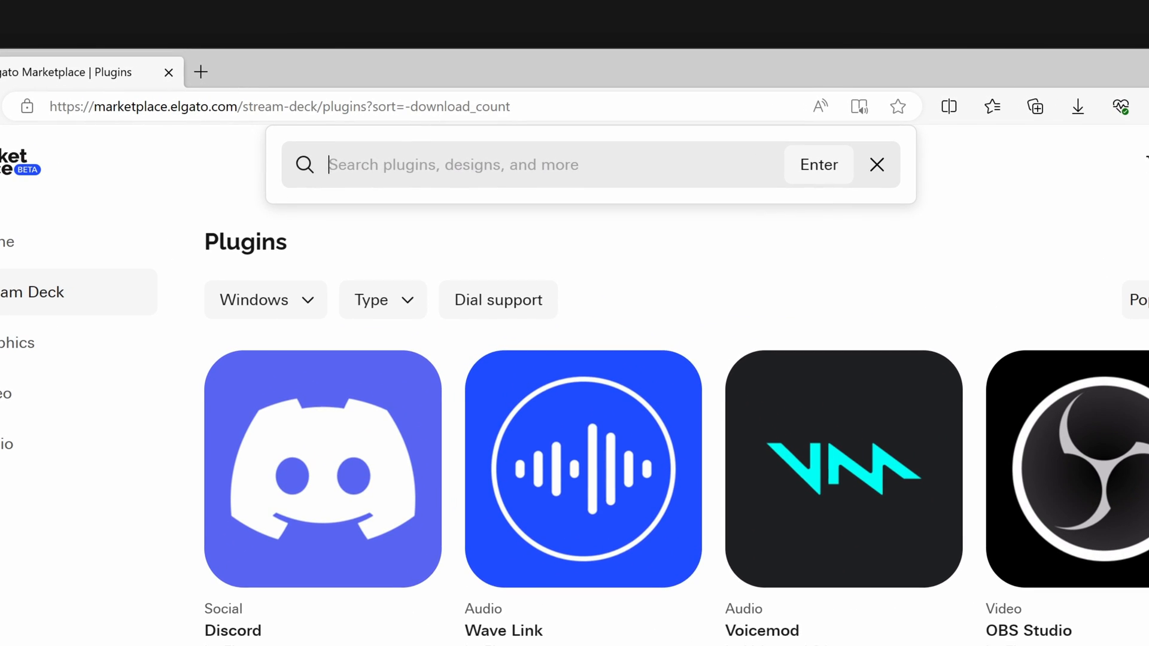
Step: Search plugins for 'Counter', limit the OS filter to macOS and check the sort menu
text(Counter)
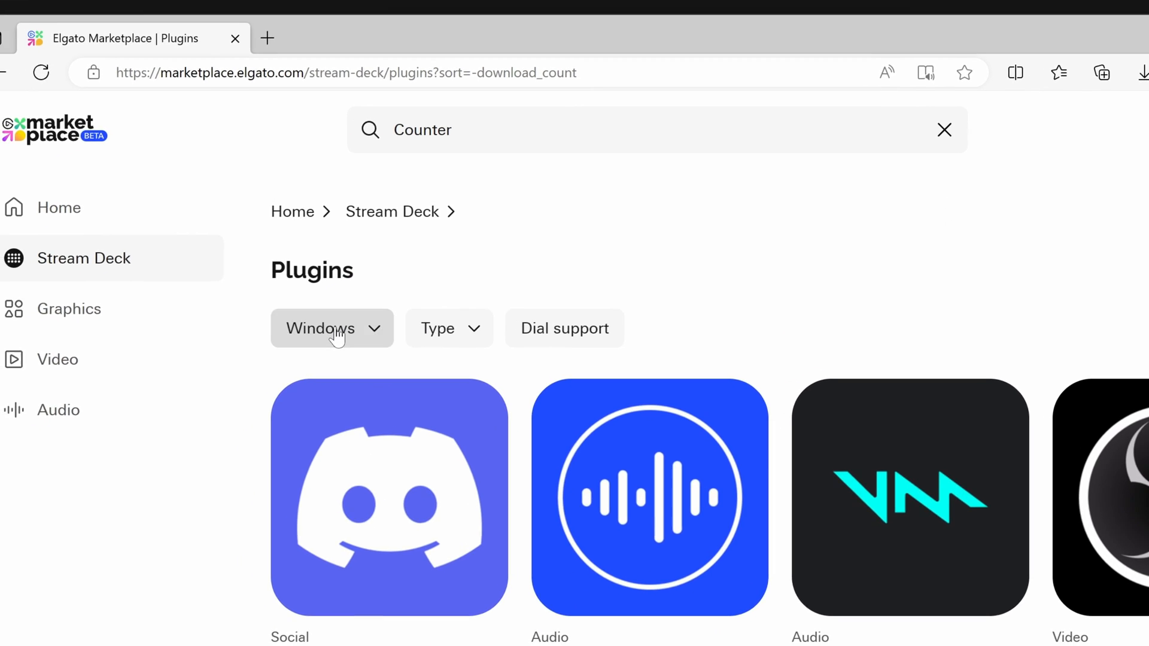
click(331, 328)
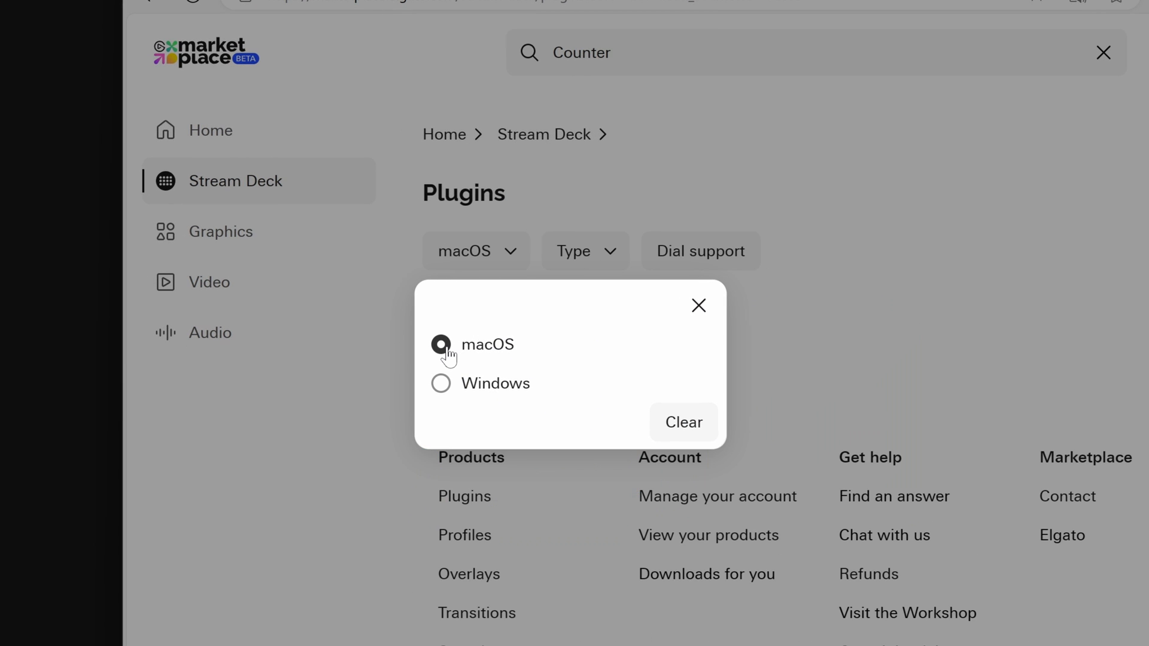
click(440, 383)
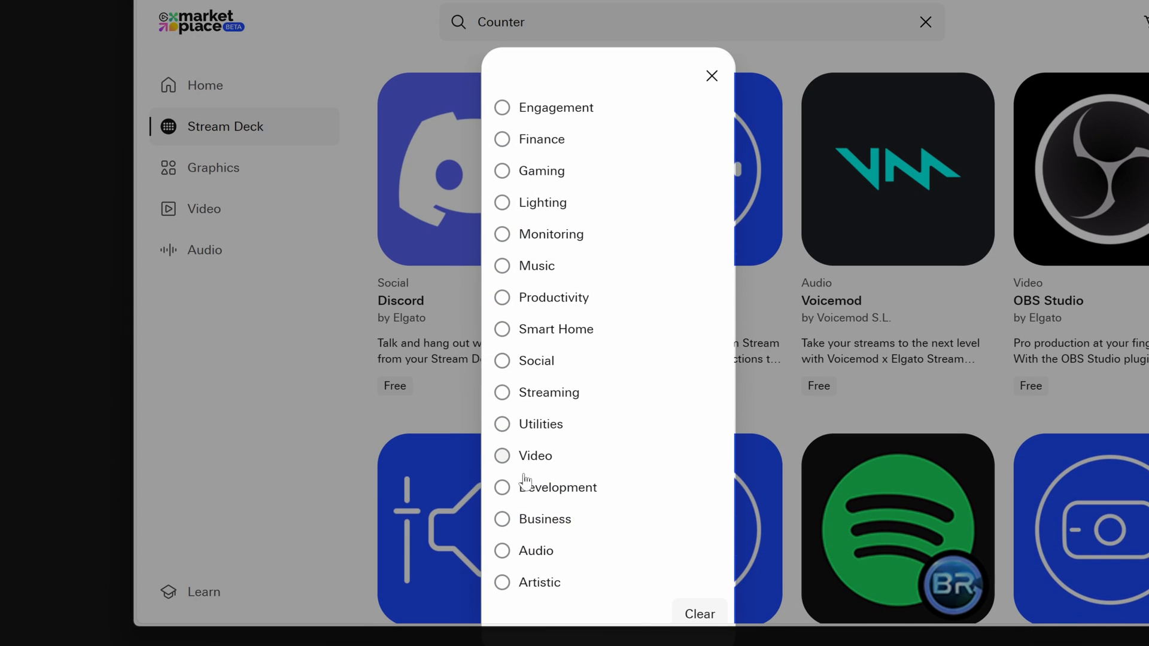
mouse_move(529, 223)
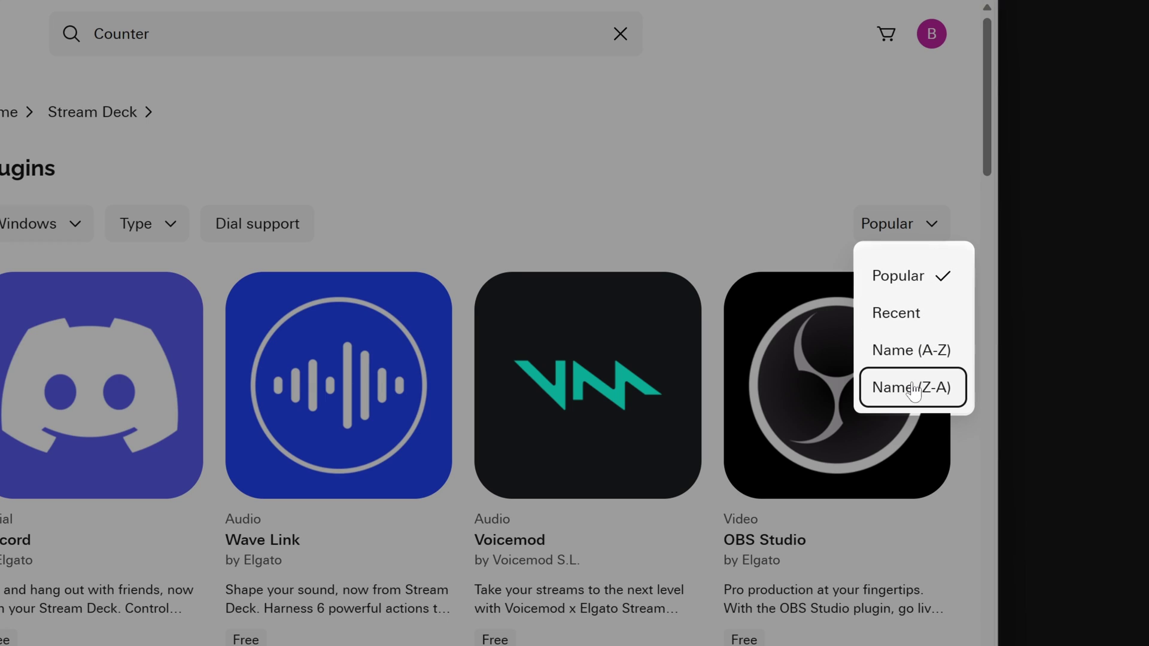
click(912, 388)
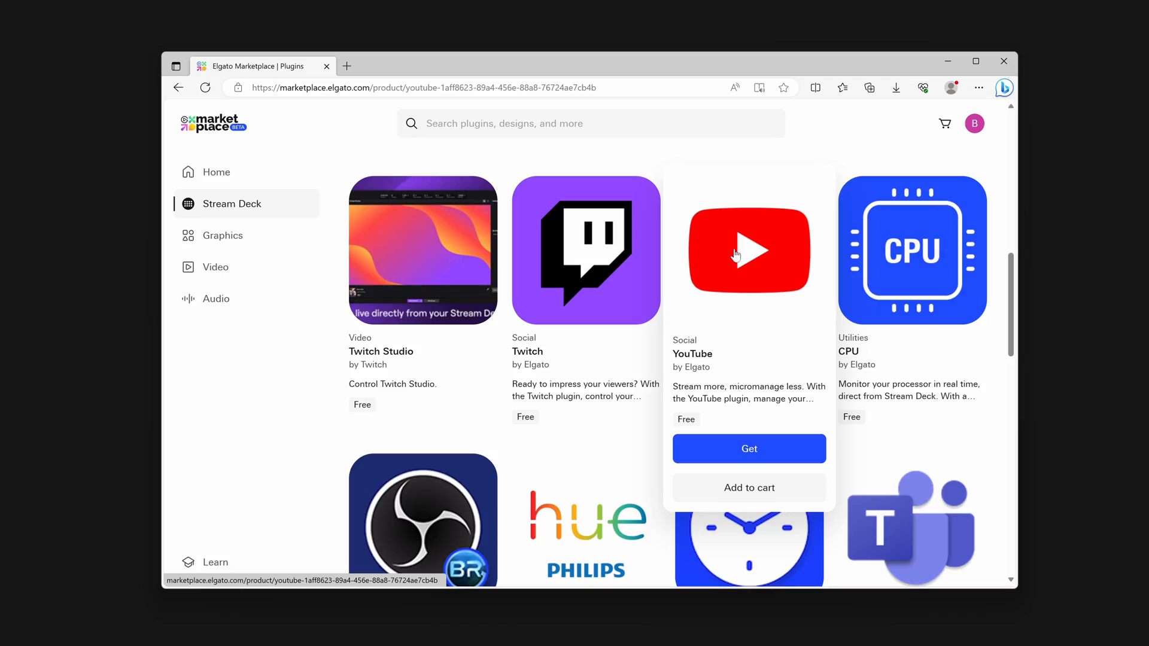
Step: View the YouTube plugin by Elgato and flip through its gallery images
click(749, 251)
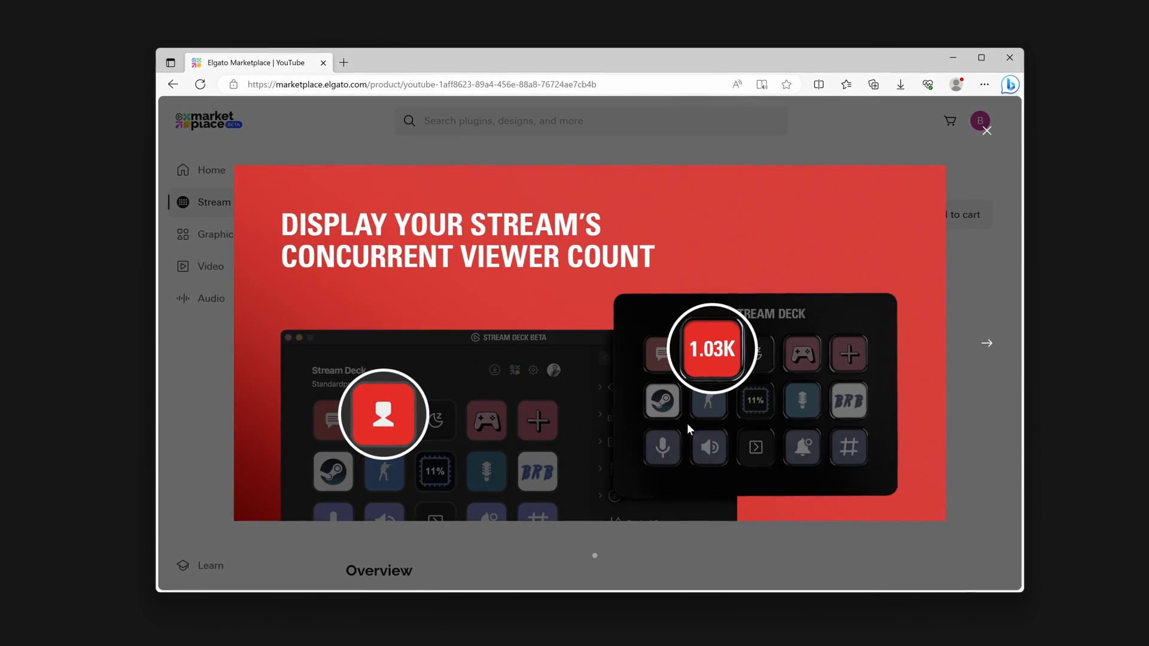
click(986, 343)
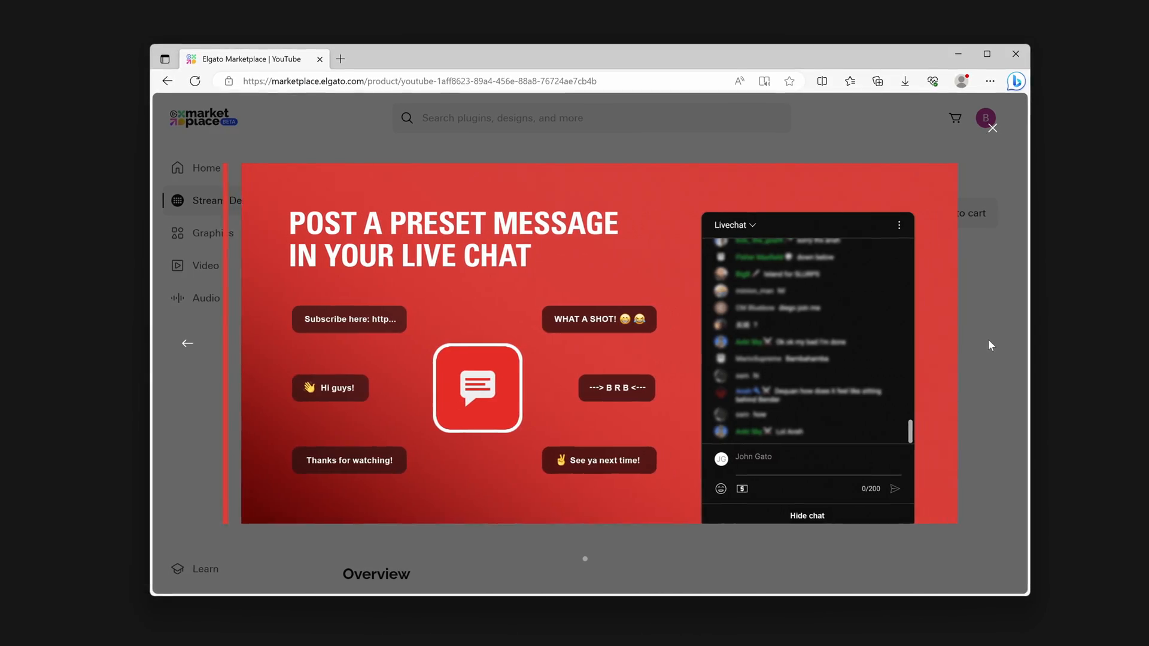
click(991, 128)
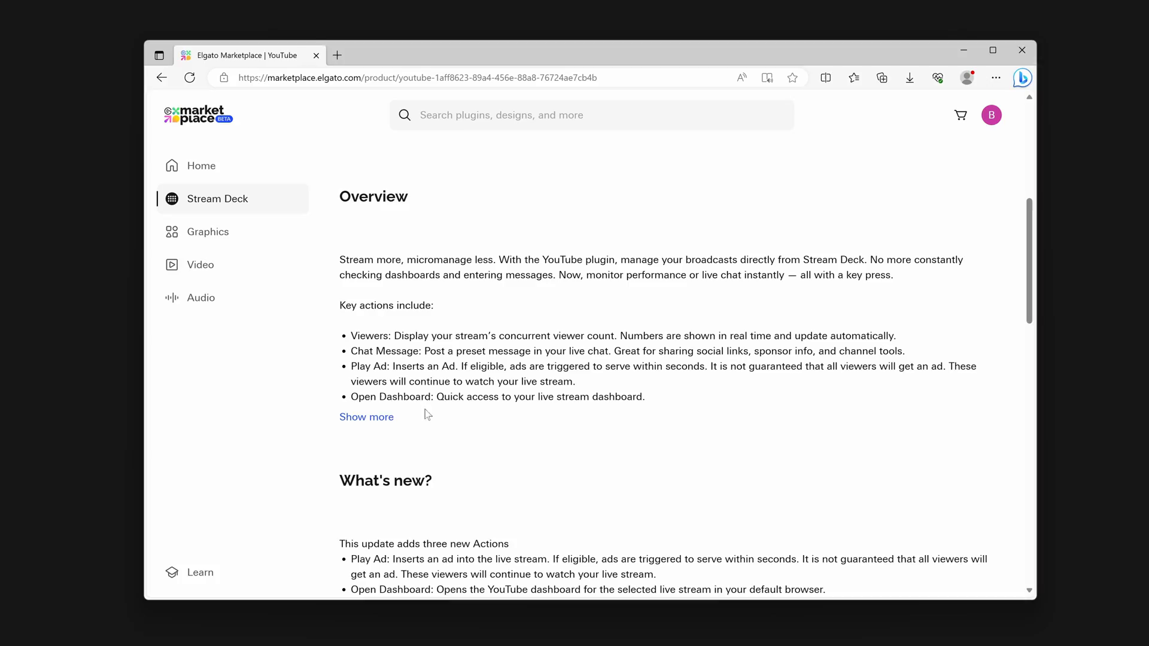
Step: Review the plugin's version history under Show more, then close it
click(366, 417)
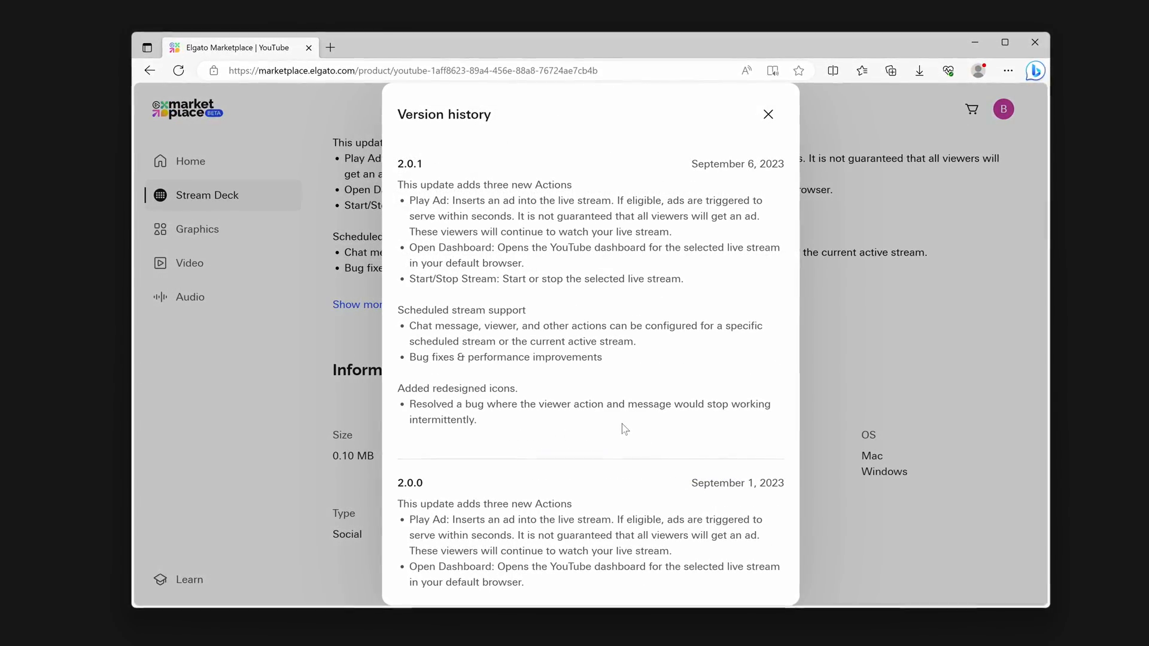
scroll(down, 3)
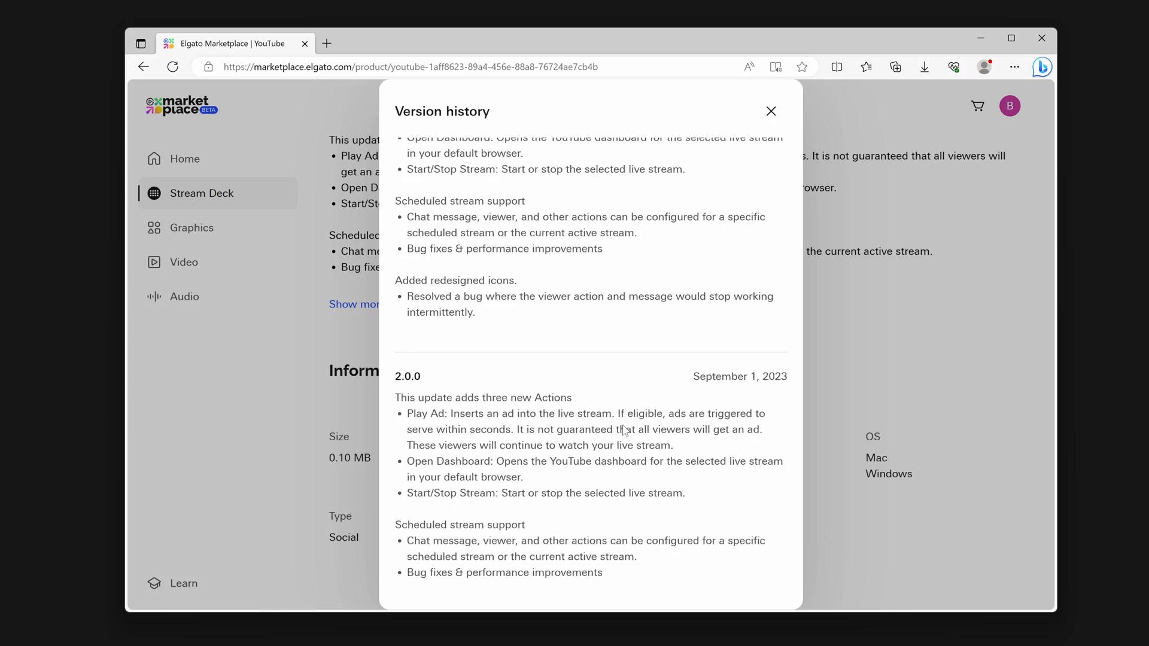
click(770, 111)
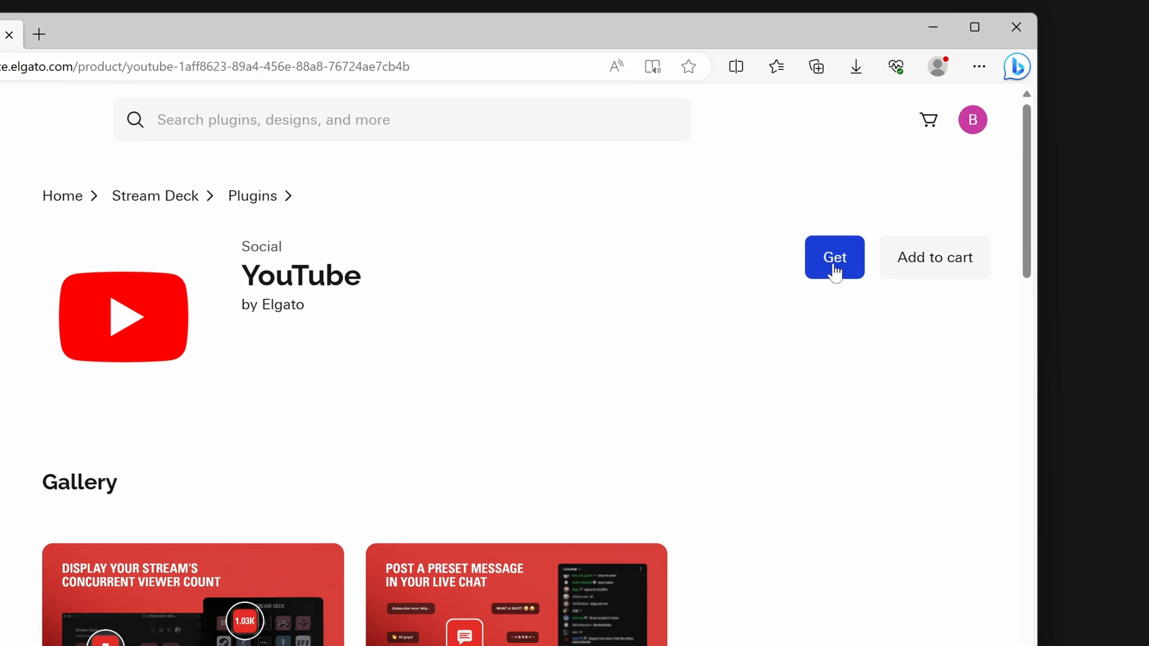
Step: Get the free YouTube plugin so it installs into Stream Deck
click(835, 257)
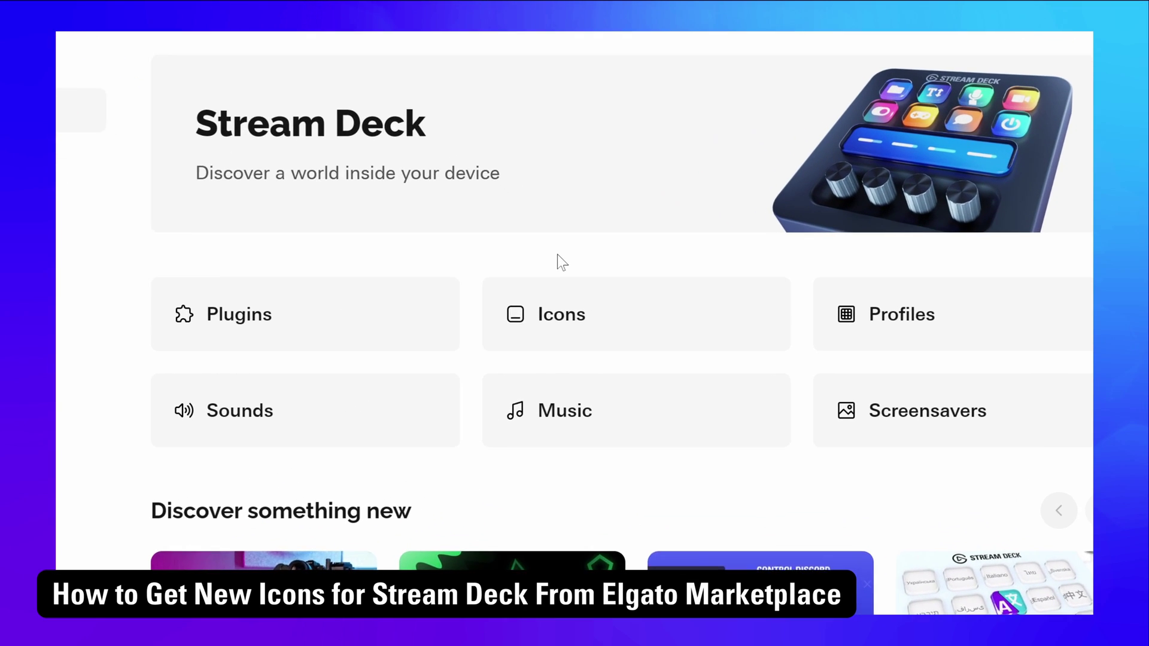
Step: Browse the Stream Deck Icons catalogue and view the Entypo icon pack
click(563, 314)
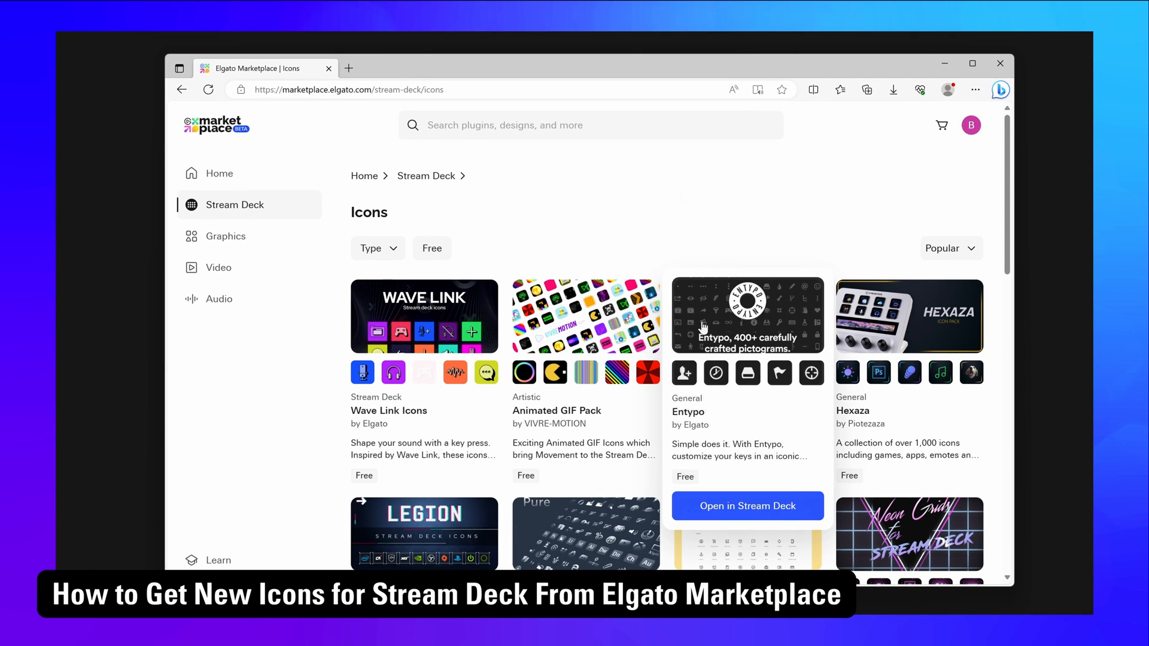
click(378, 249)
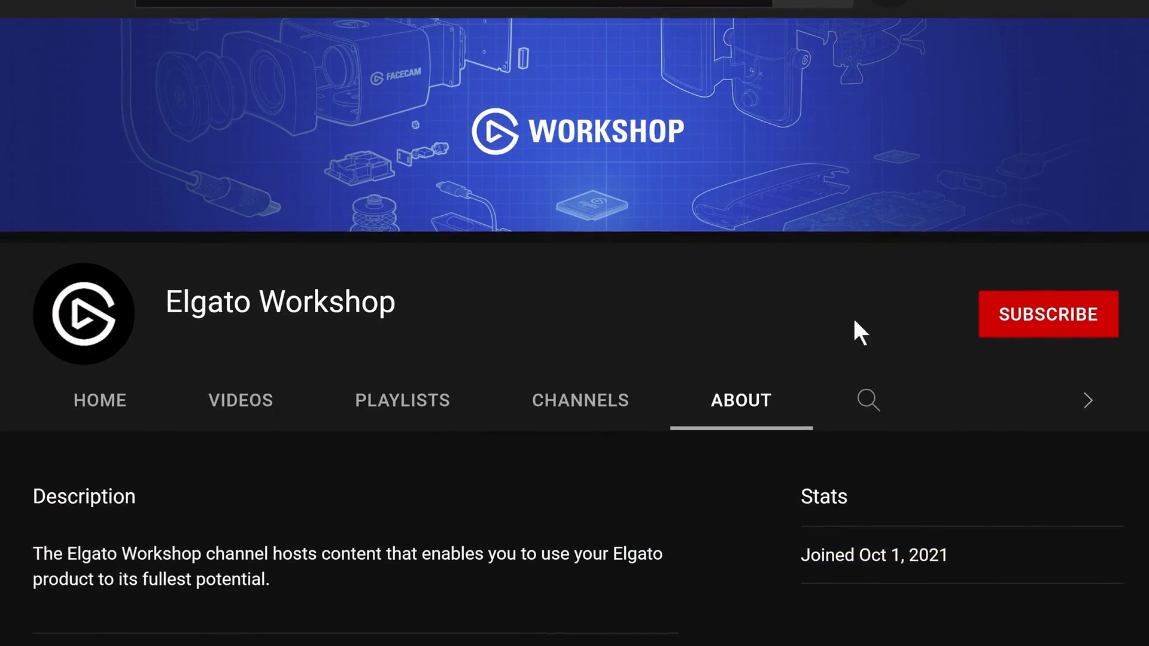
Step: Subscribe to the Elgato Workshop YouTube channel
click(1047, 313)
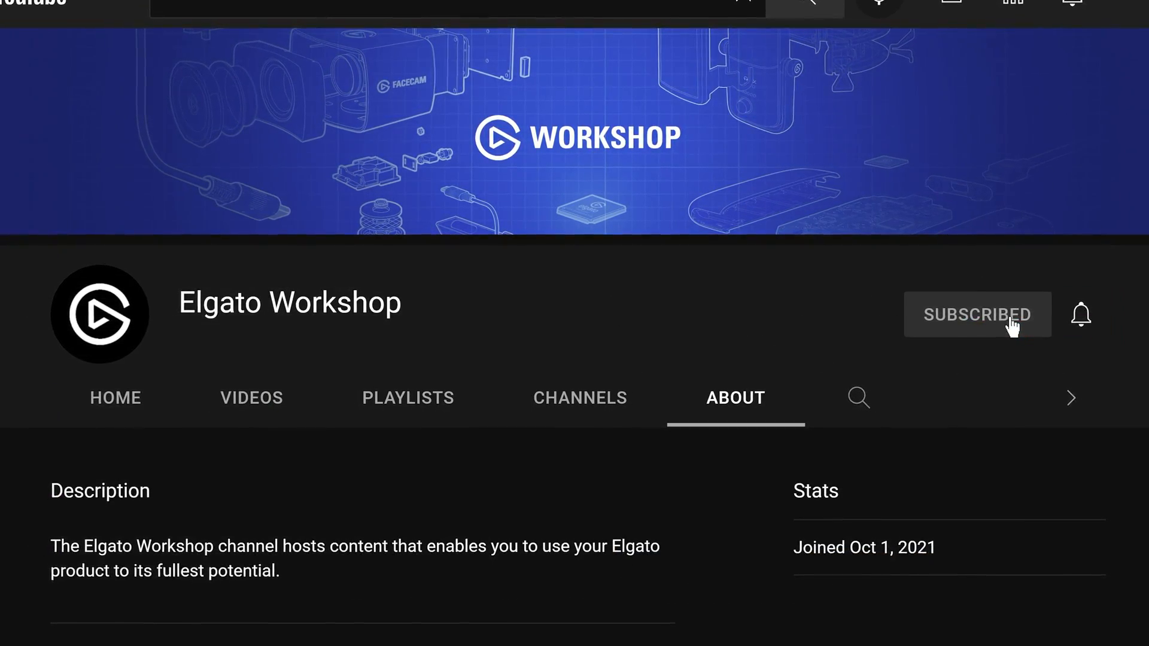